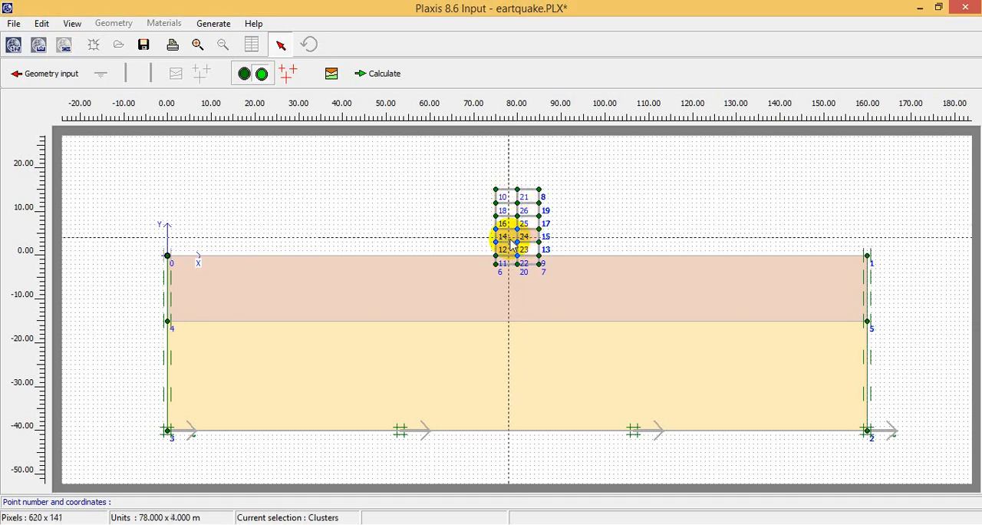
Generate the initial stresses, confirming and dismissing the corrected stress-point warning
left_click(290, 73)
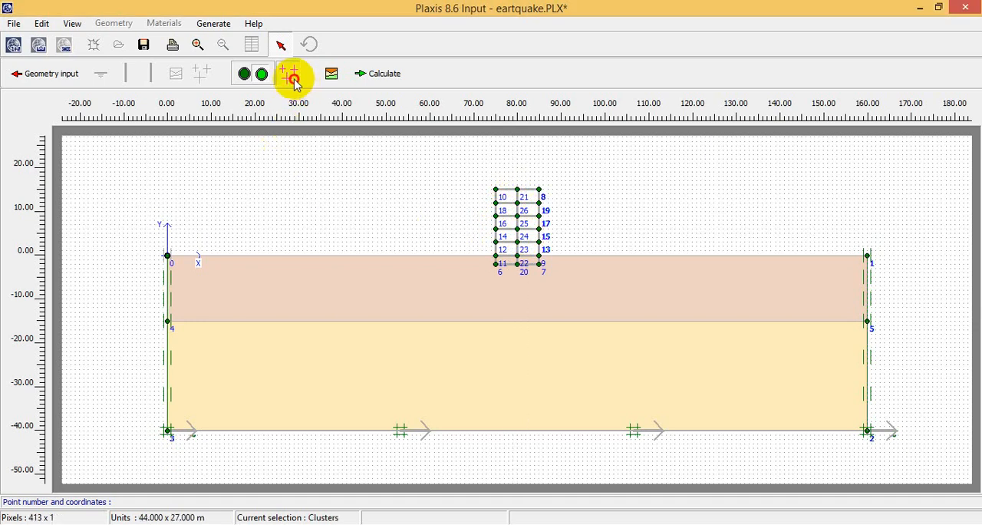
left_click(291, 77)
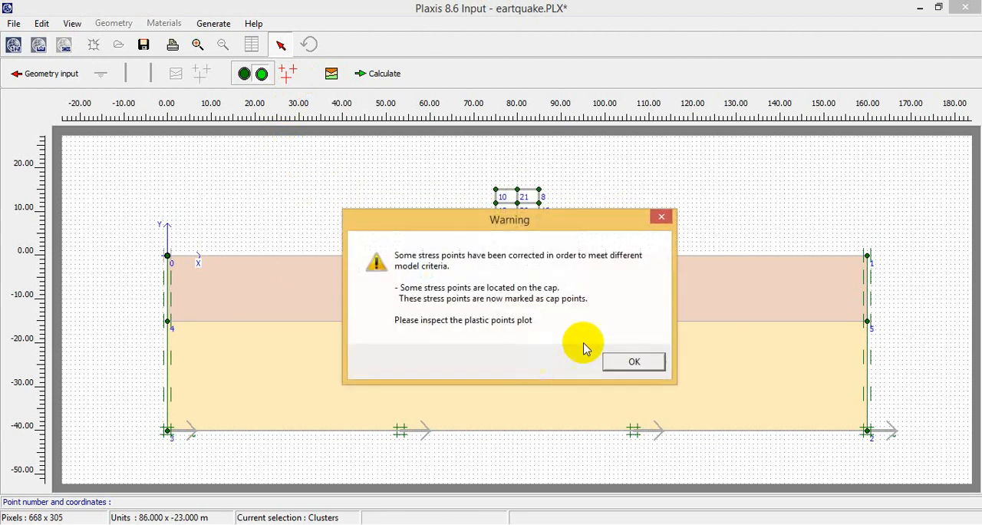
left_click(634, 361)
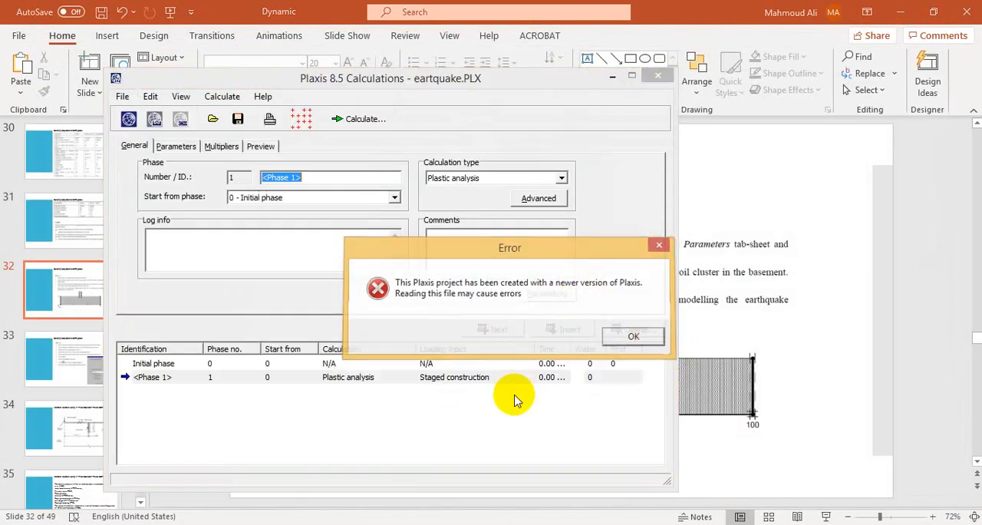
Dismiss the newer-version warning and add Phase 1 as the first calculation phase
left_click(632, 336)
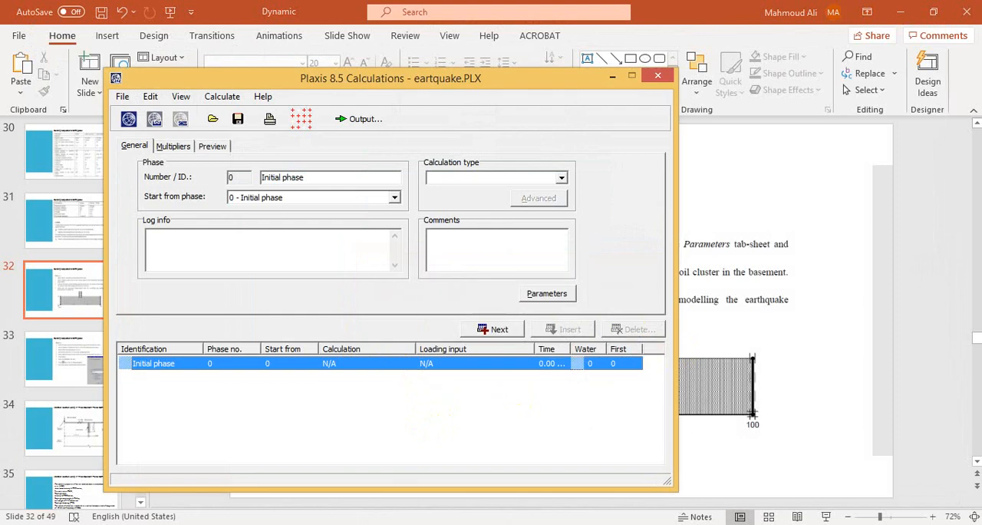
left_click(492, 329)
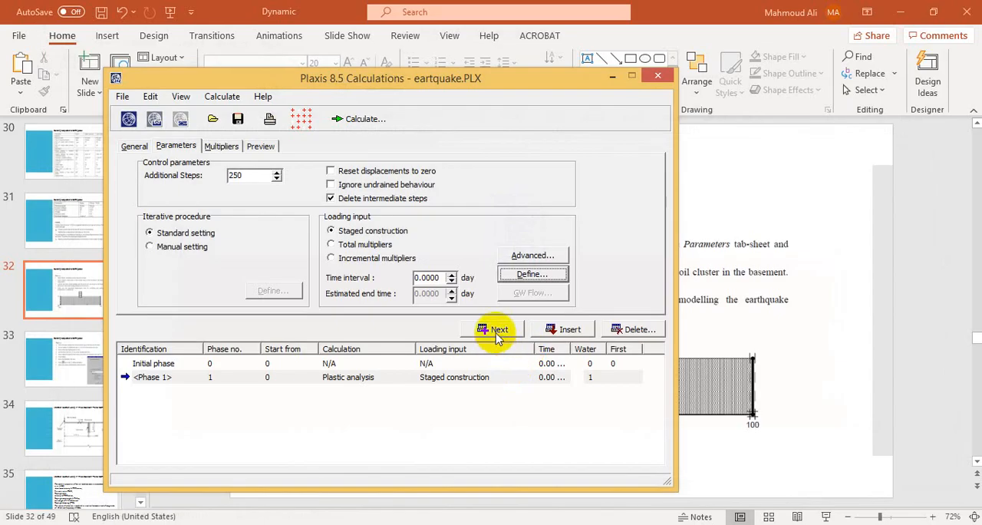
Add Phase 2 and set its prescribed-displacement dynamic loading to a load multiplier from the 225a.smc data file
left_click(499, 329)
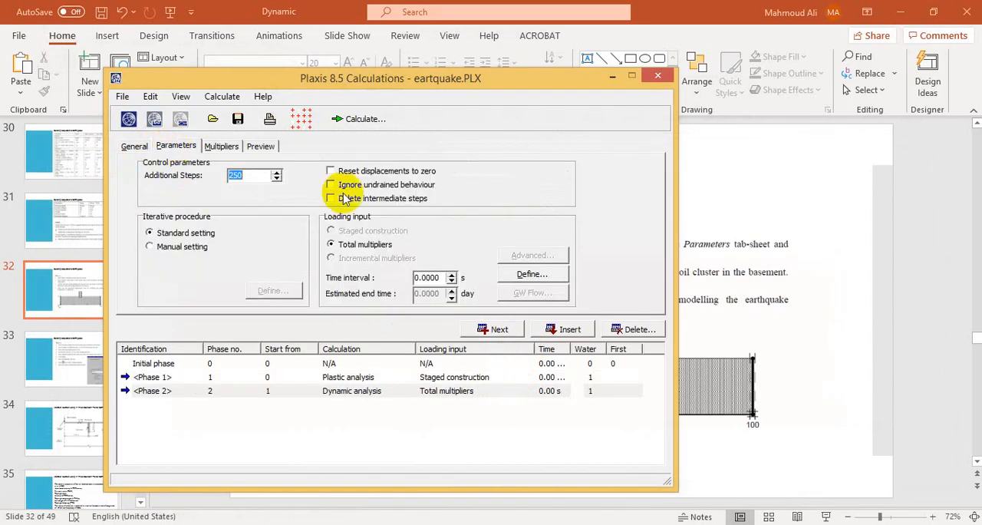
left_click(221, 145)
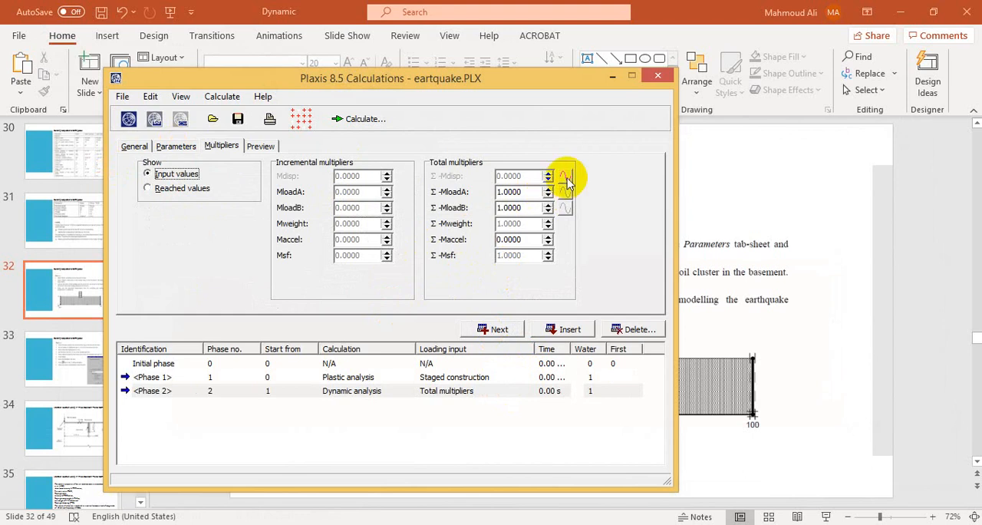
left_click(563, 175)
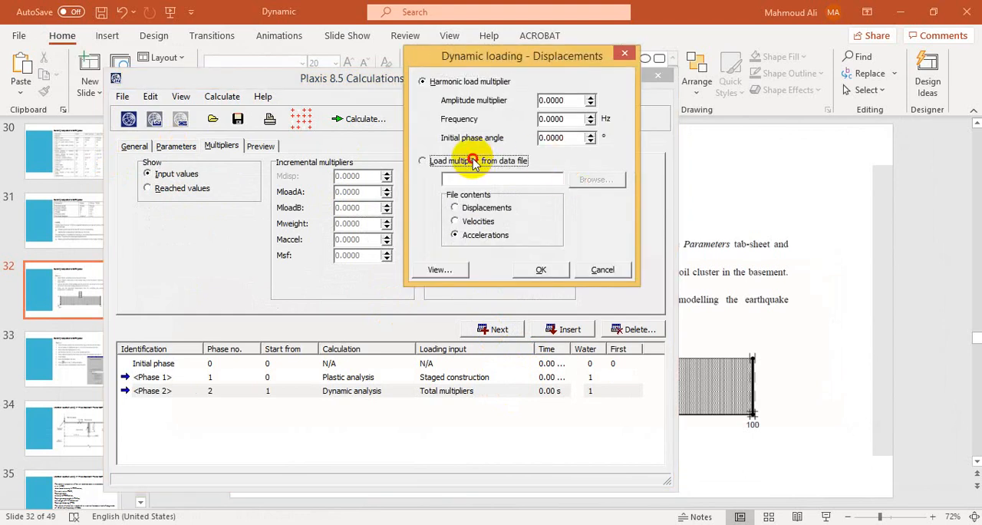
left_click(596, 179)
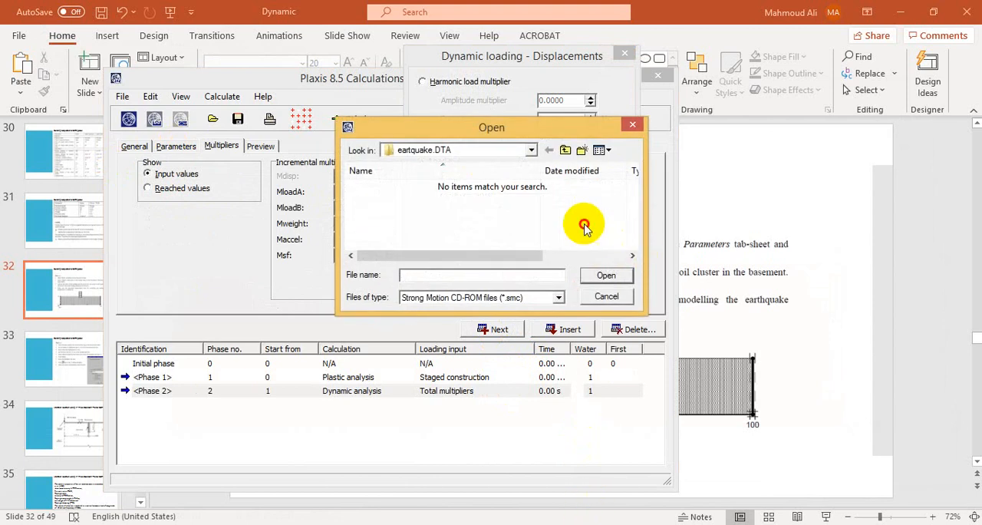
left_click(548, 150)
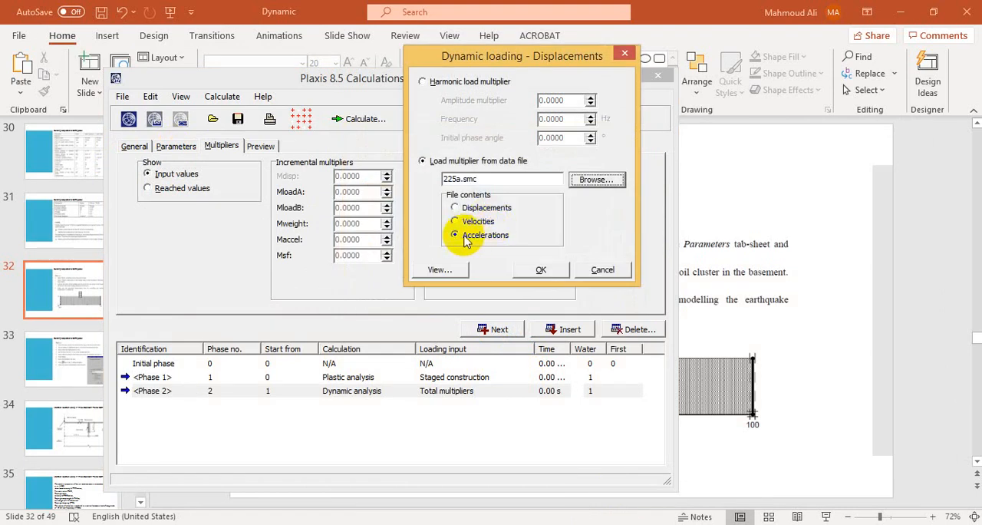
mouse_move(452, 257)
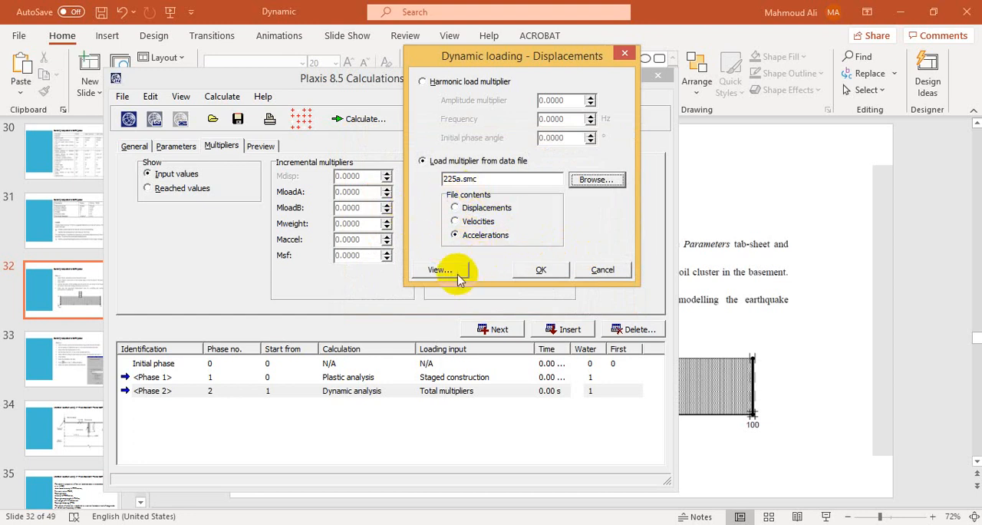
Preview the 225a.smc accelerogram, accept the dynamic loading and start the calculation
left_click(439, 269)
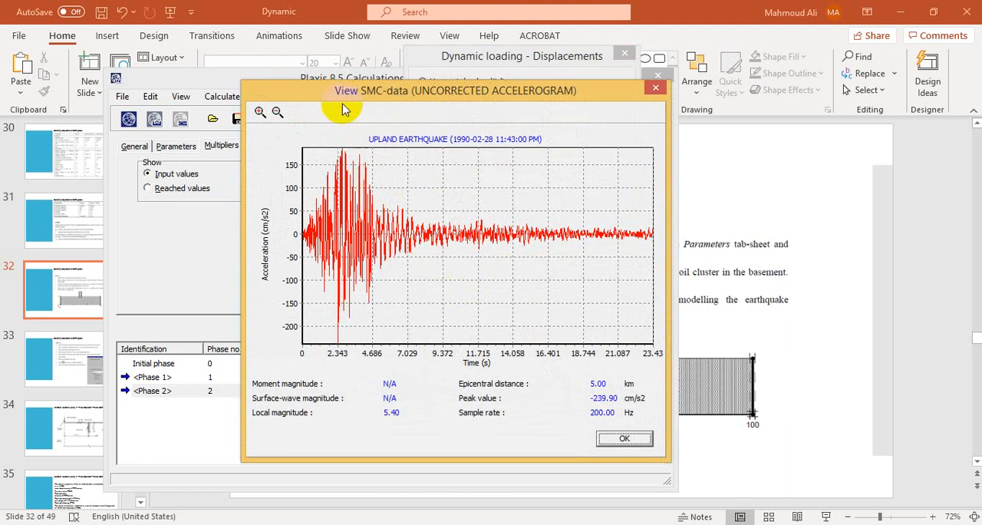
mouse_move(322, 289)
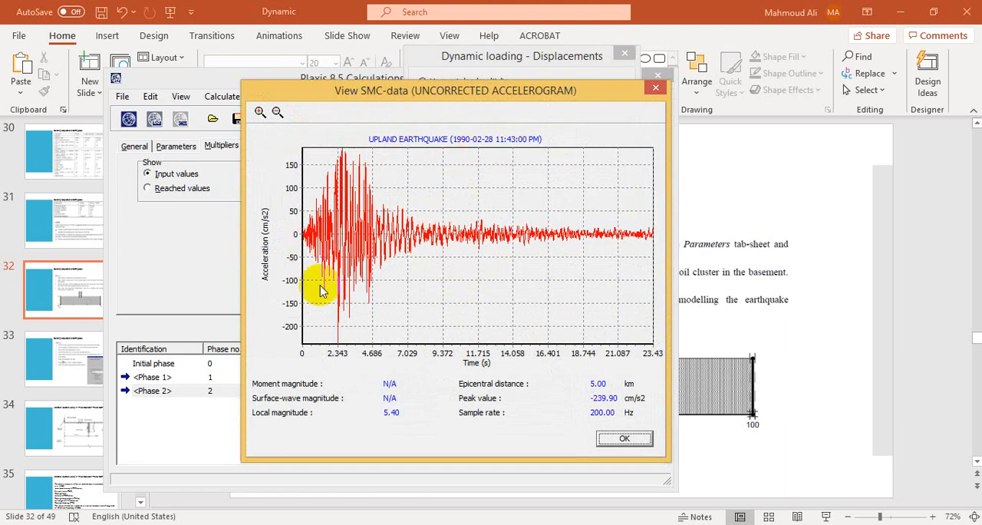
mouse_move(352, 159)
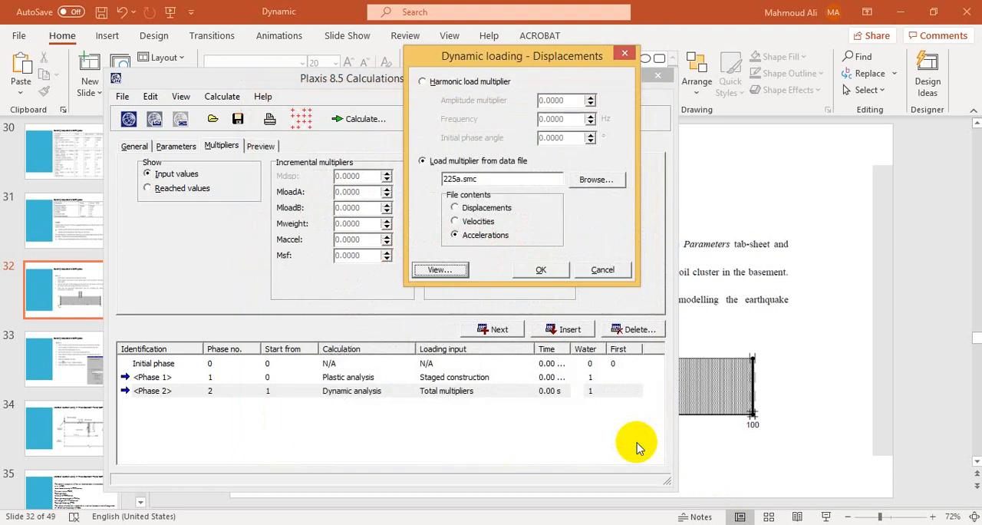
left_click(540, 269)
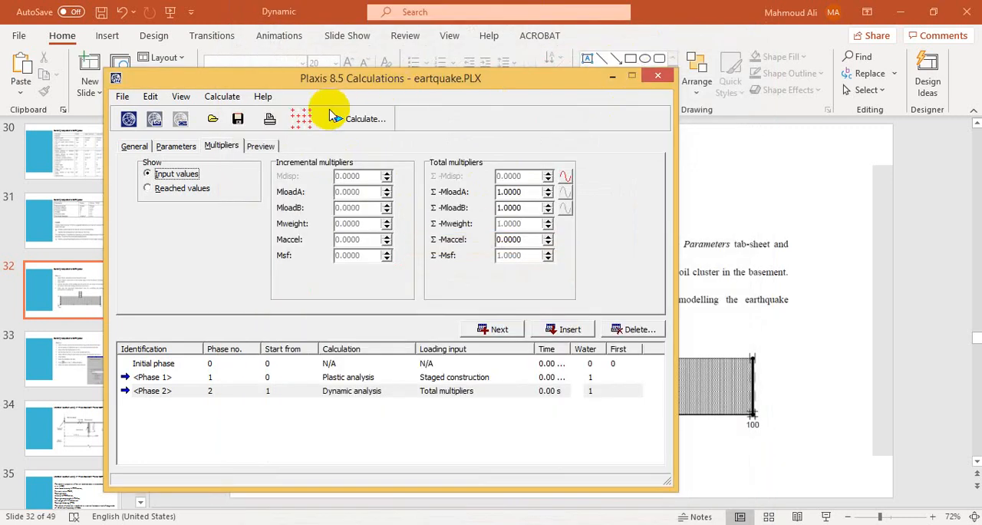
left_click(364, 119)
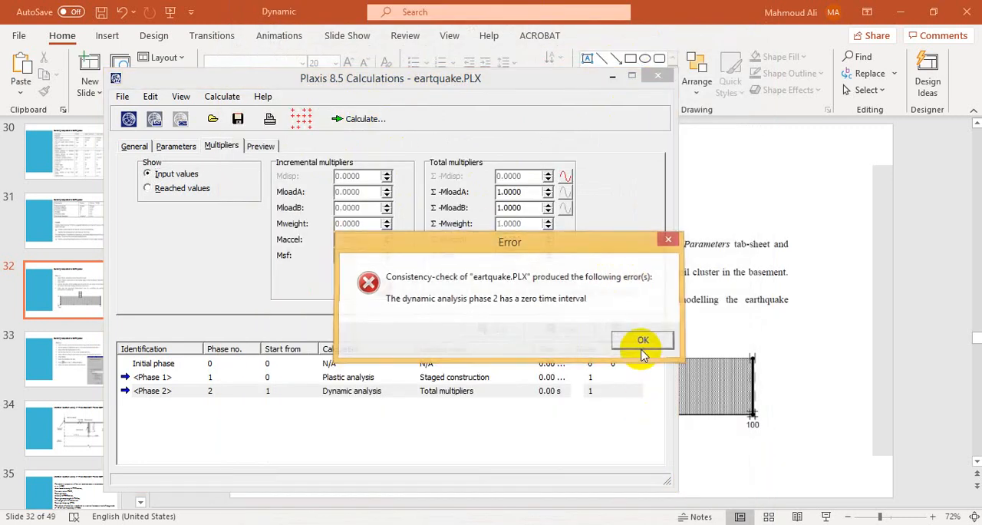
Set the Phase 2 time interval to 15 s and run the calculation past the version warning
left_click(643, 340)
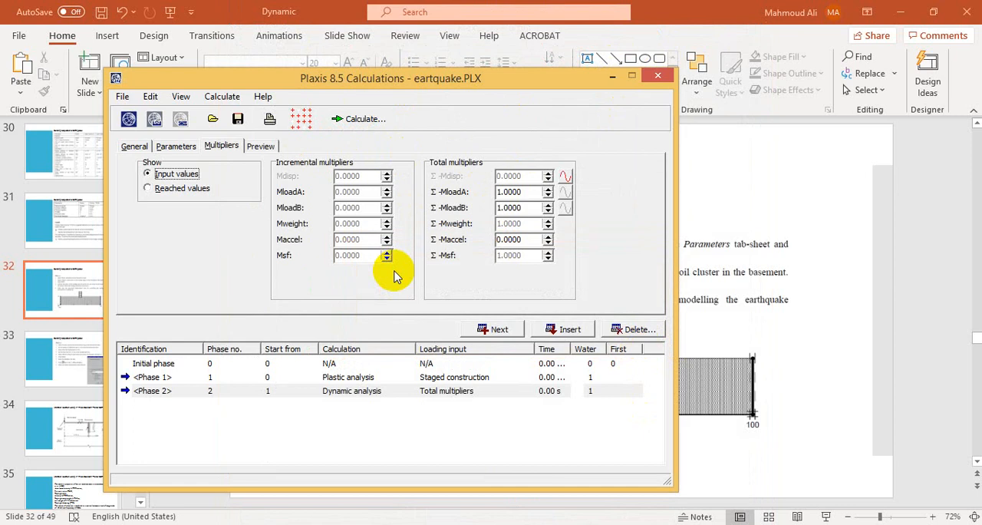
left_click(176, 146)
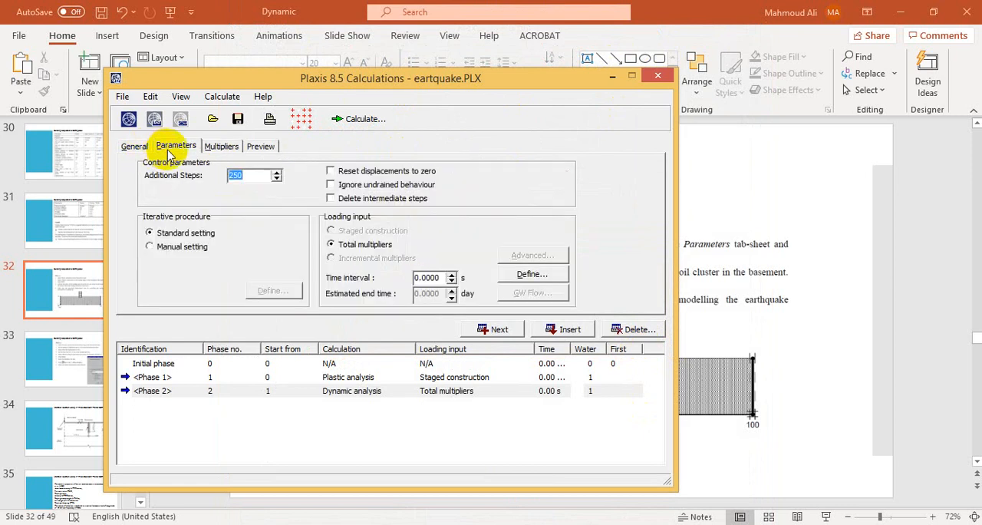
left_click(428, 277)
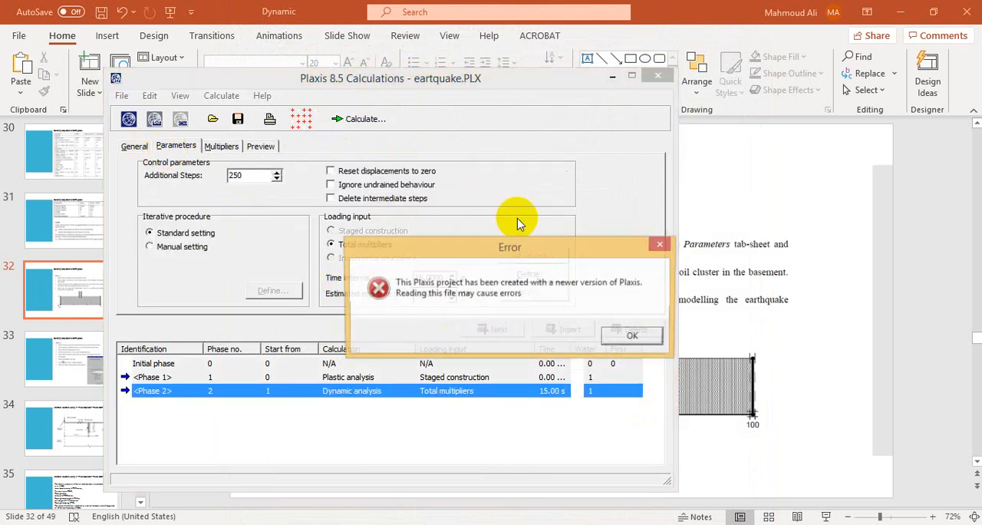
left_click(631, 335)
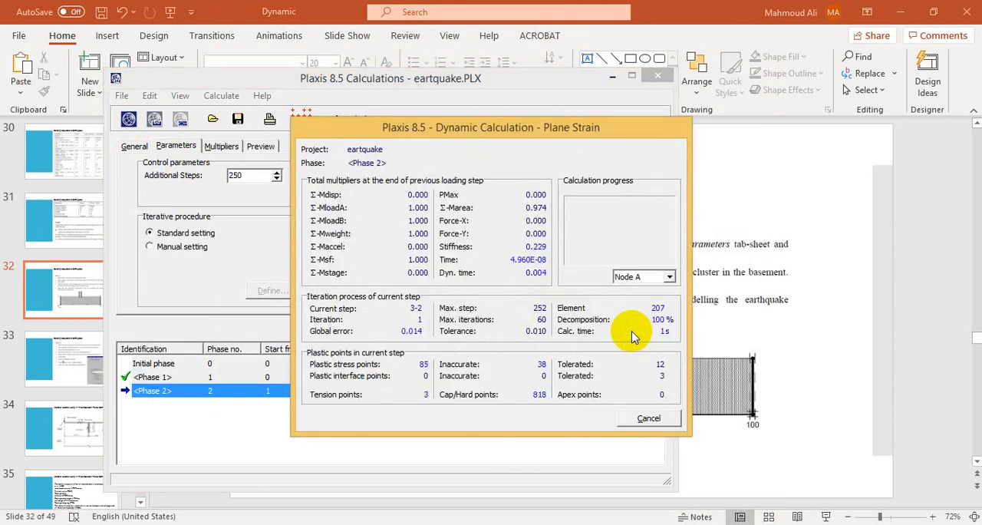
mouse_move(614, 449)
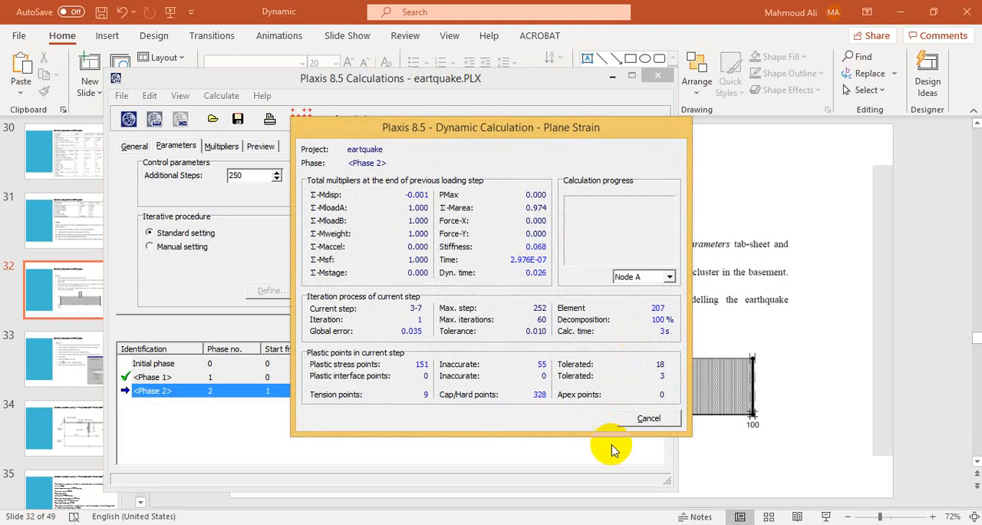